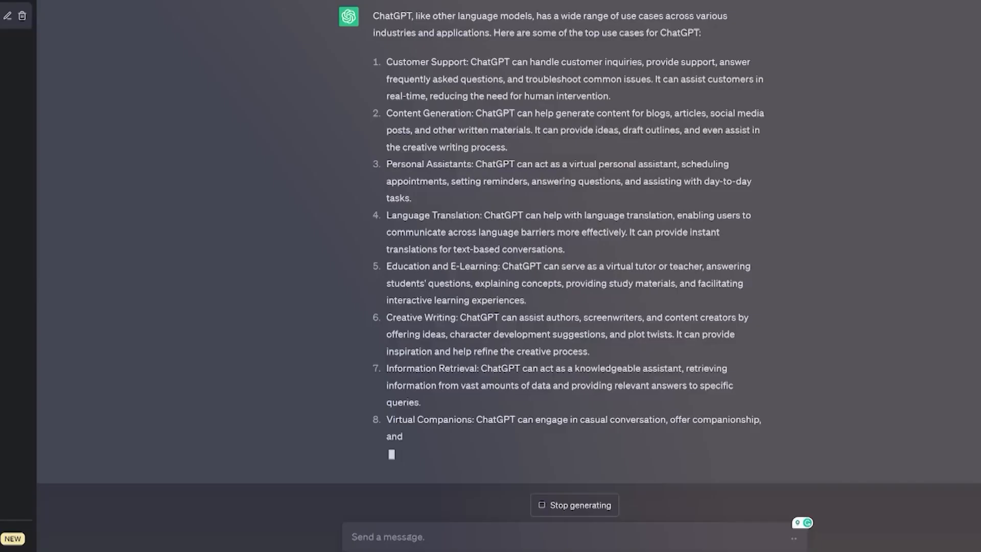
scroll(down, 3)
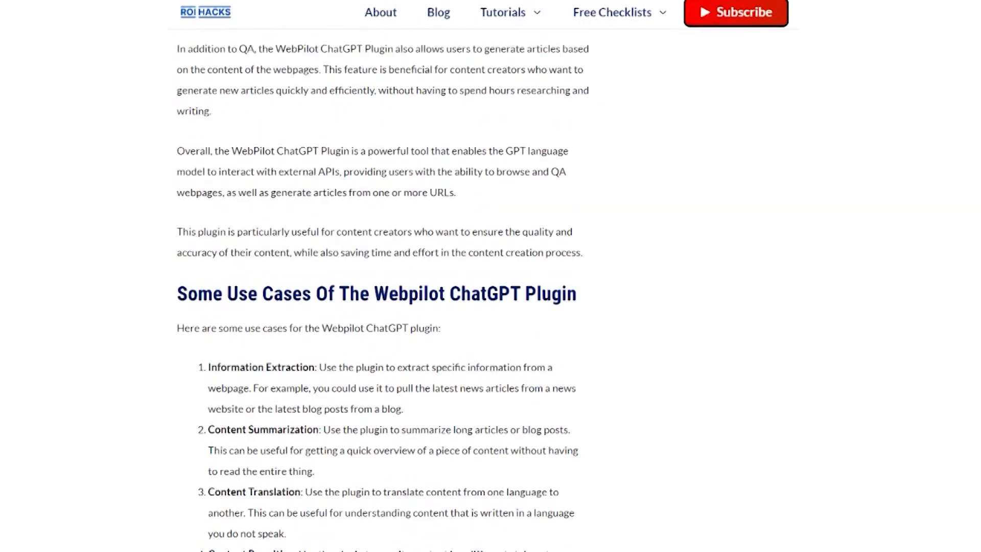
scroll(up, 3)
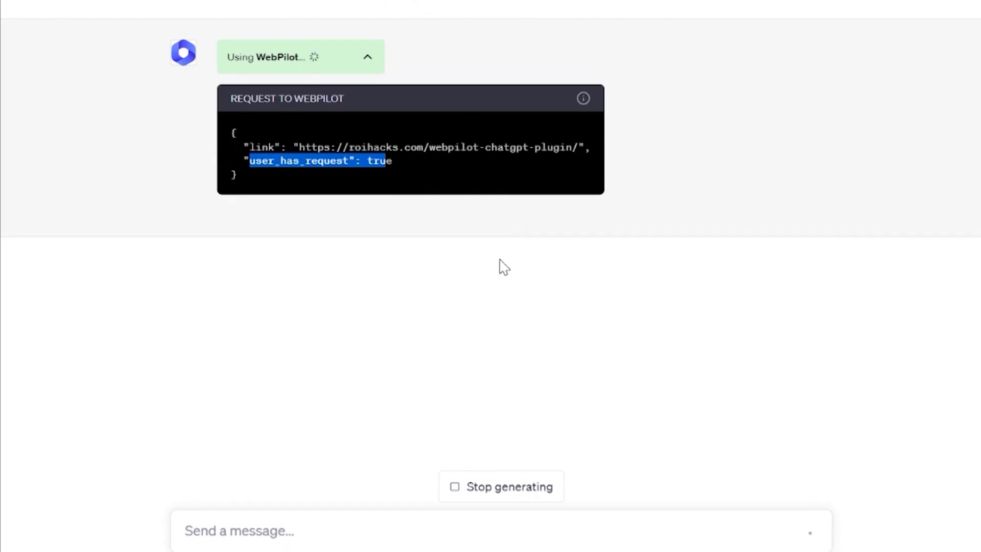
scroll(down, 3)
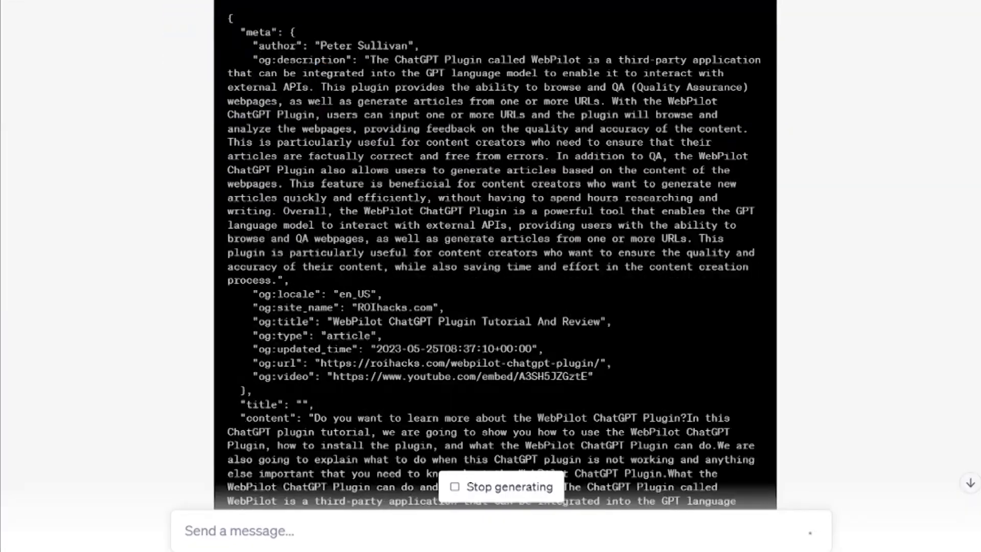